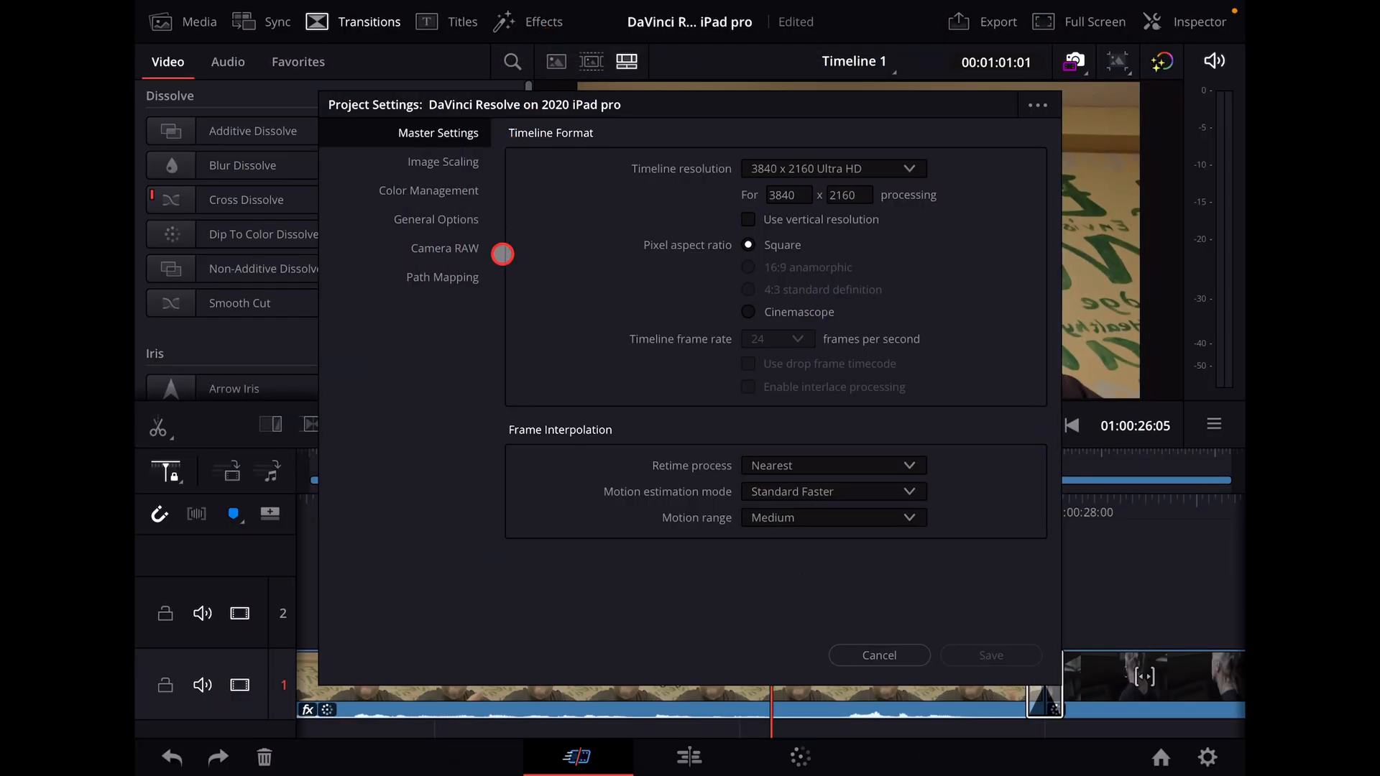
{"action": "mouse_move", "coordinate": [556, 283]}
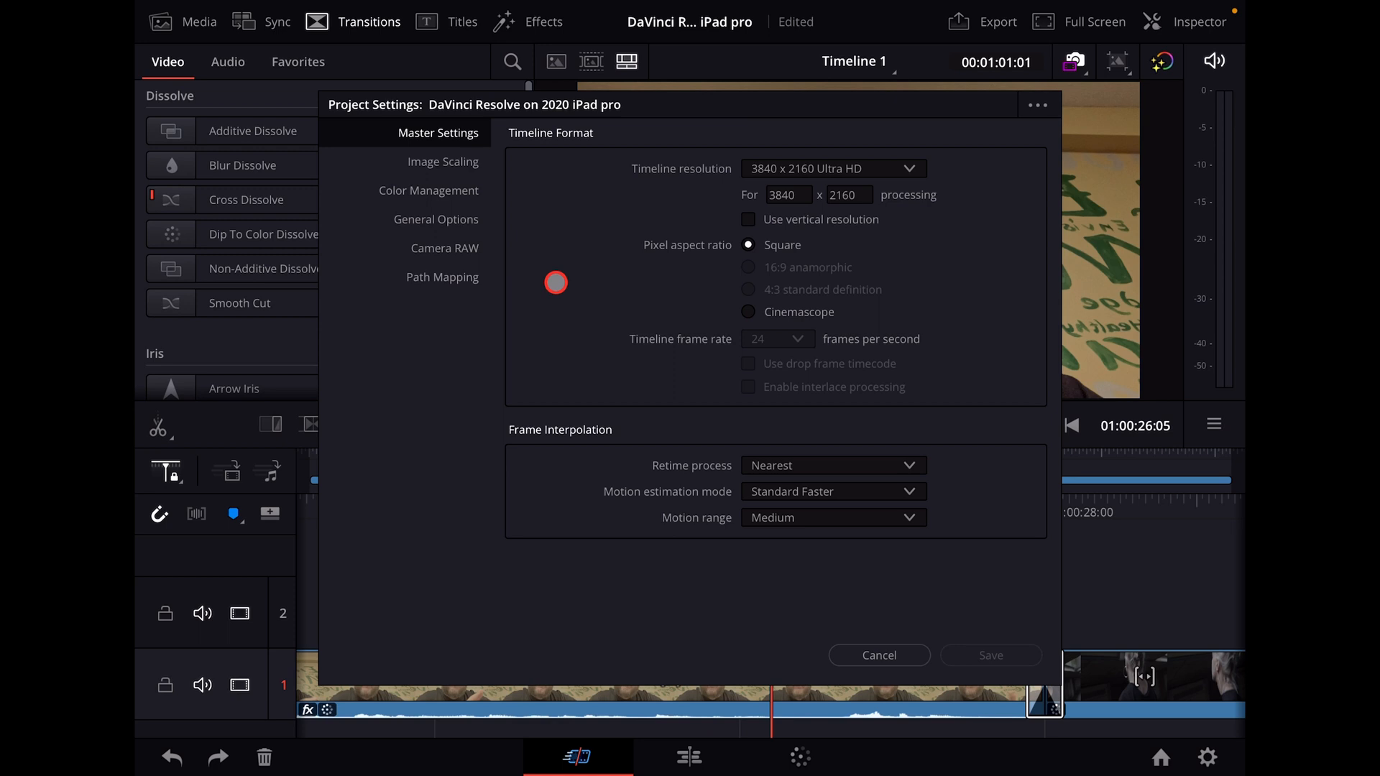
{"action": "mouse_move", "coordinate": [835, 167]}
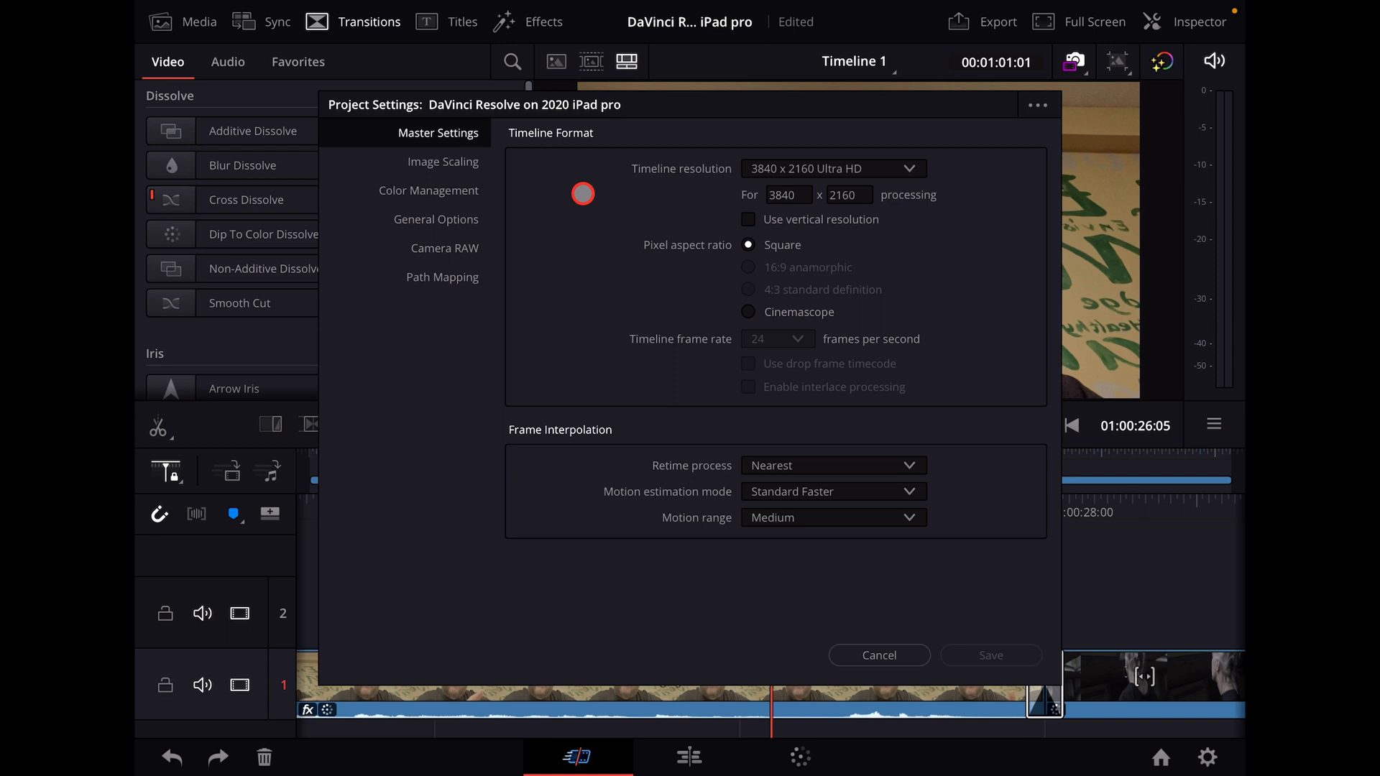
{"action": "mouse_move", "coordinate": [854, 226]}
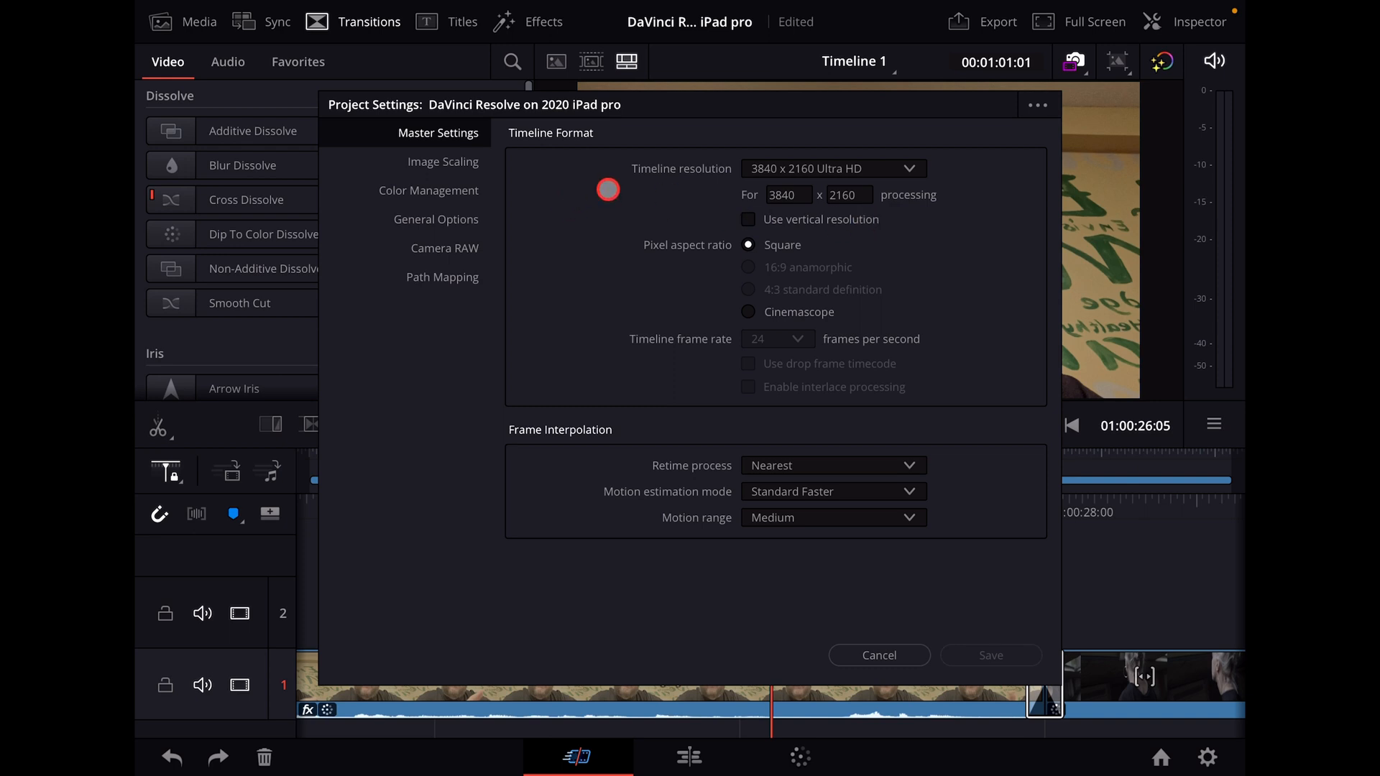
{"action": "mouse_move", "coordinate": [475, 212]}
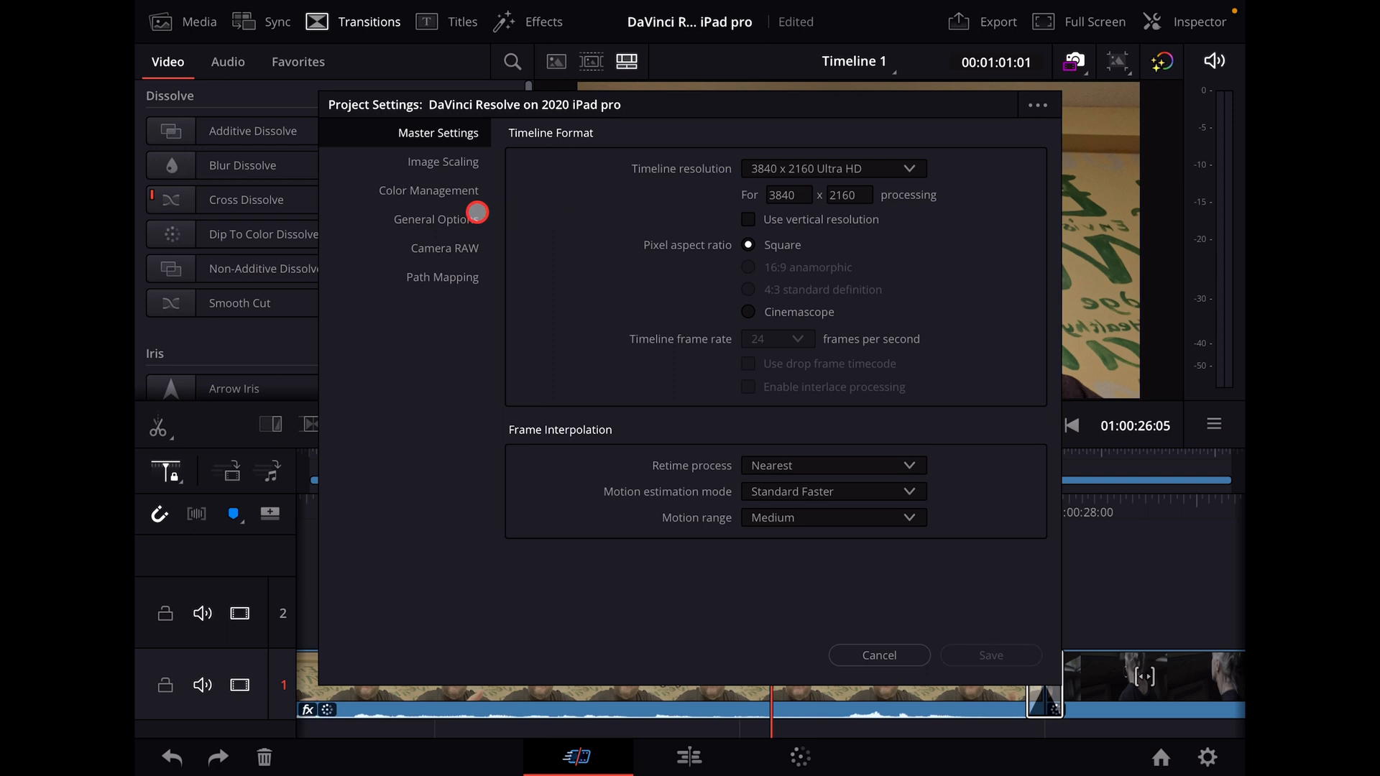
Step: After checking the 3840x2160 Master Settings, show the Color Management settings
{"action": "left_click", "coordinate": [430, 190]}
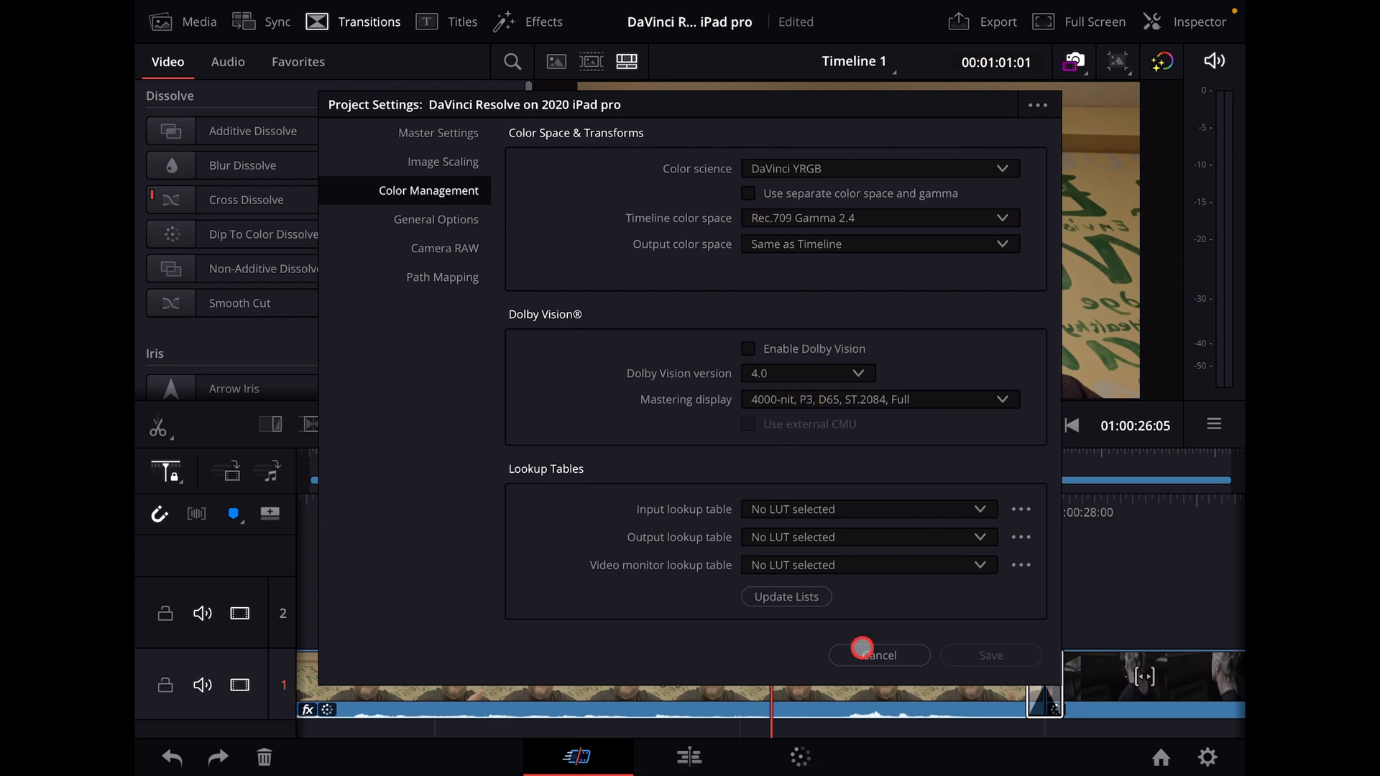
Step: Cancel Project Settings without saving, returning to the edit timeline
{"action": "left_click", "coordinate": [879, 655]}
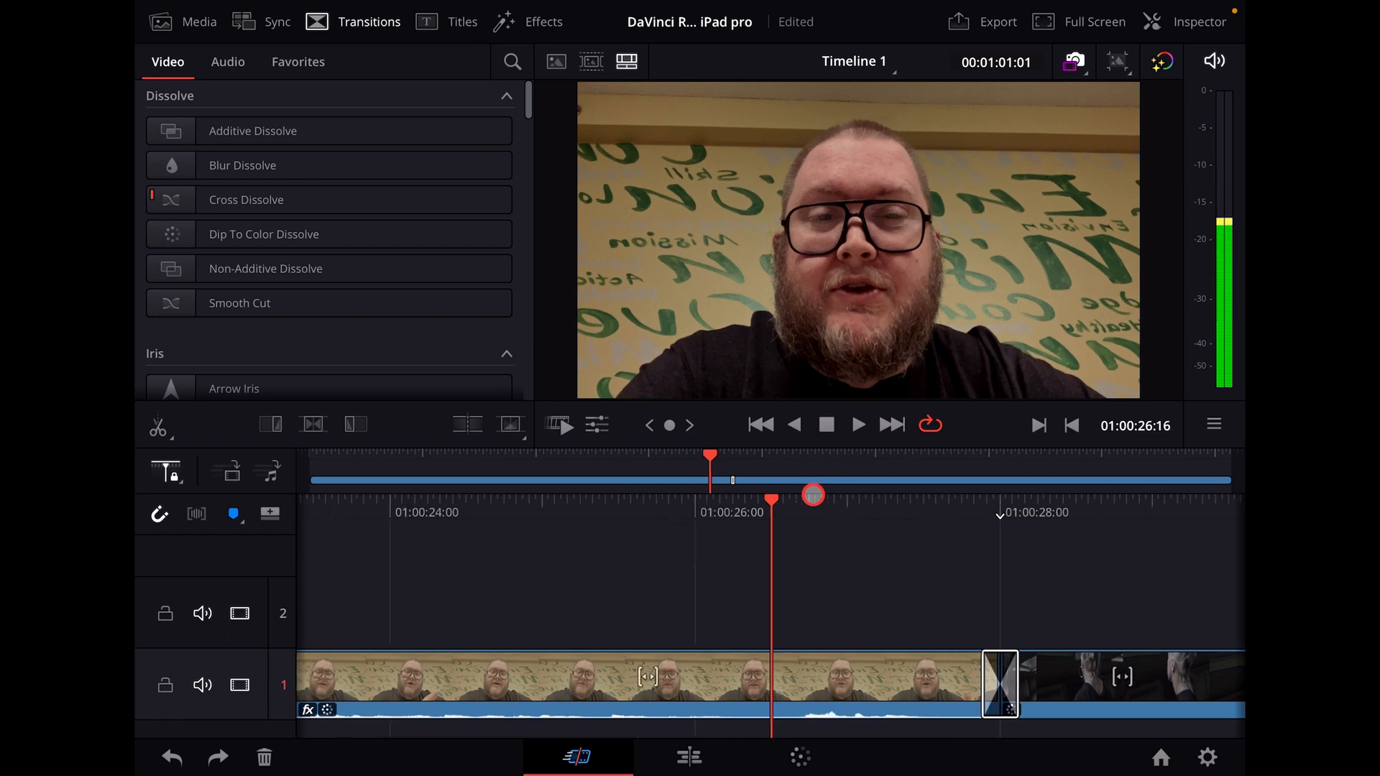
Step: Play the timeline through the woman's graded clip, then open Quick Export on H.264 Master
{"action": "left_click", "coordinate": [859, 424]}
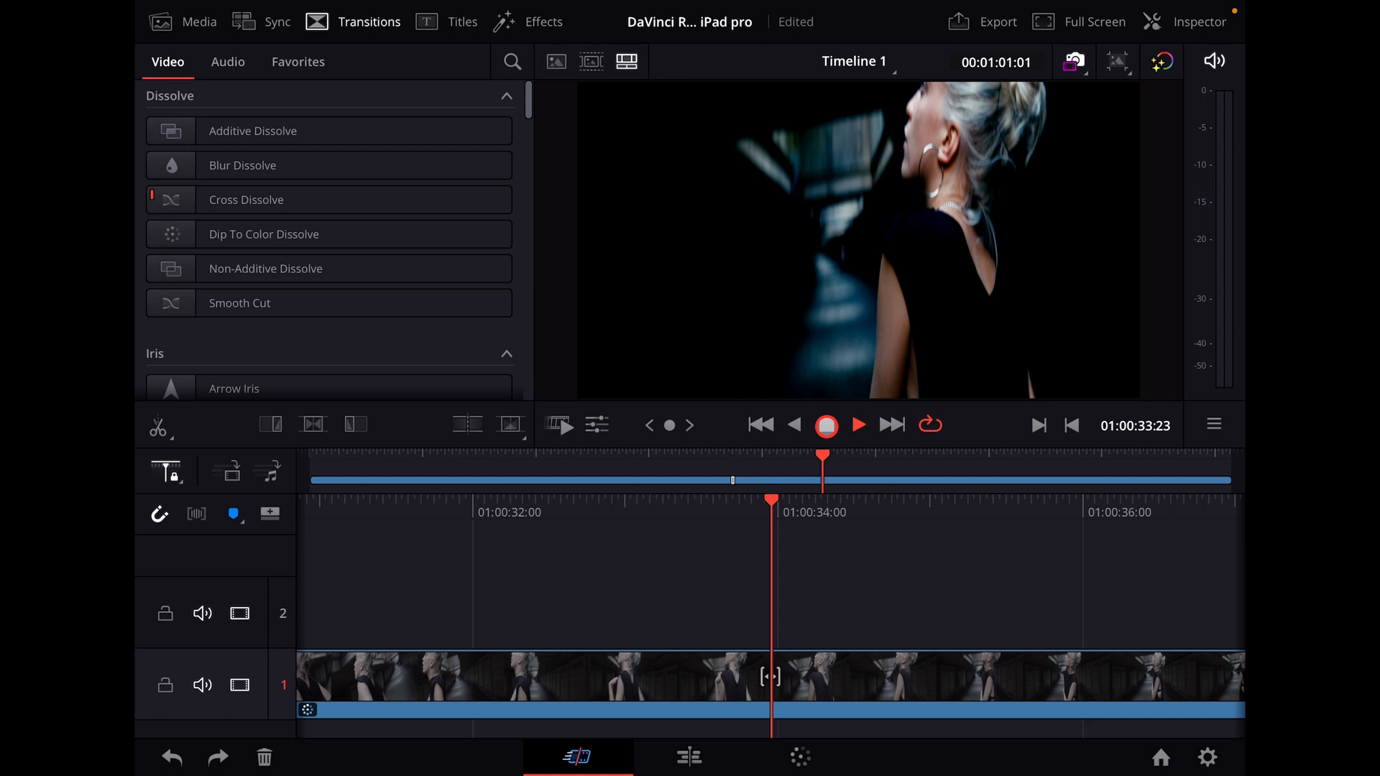
{"action": "left_click", "coordinate": [858, 425]}
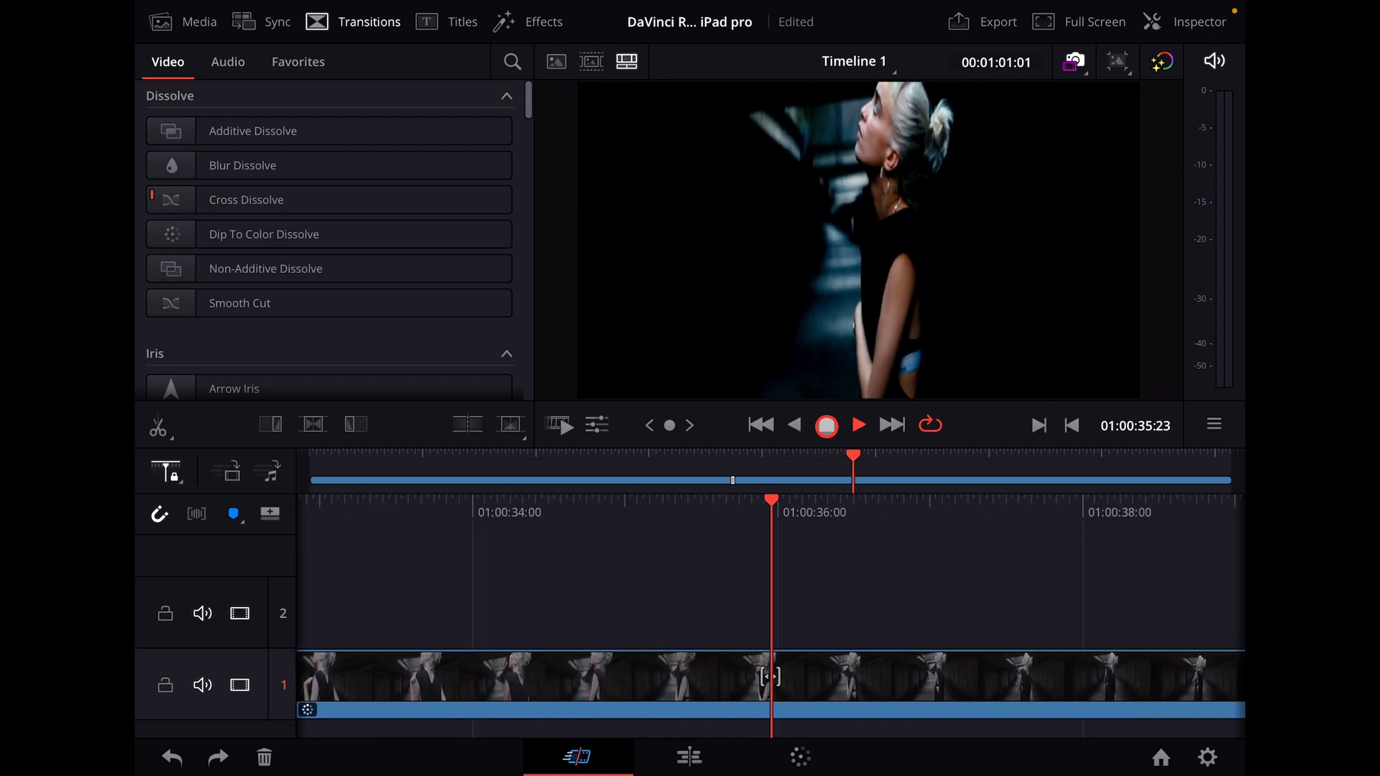
{"action": "left_click", "coordinate": [859, 424]}
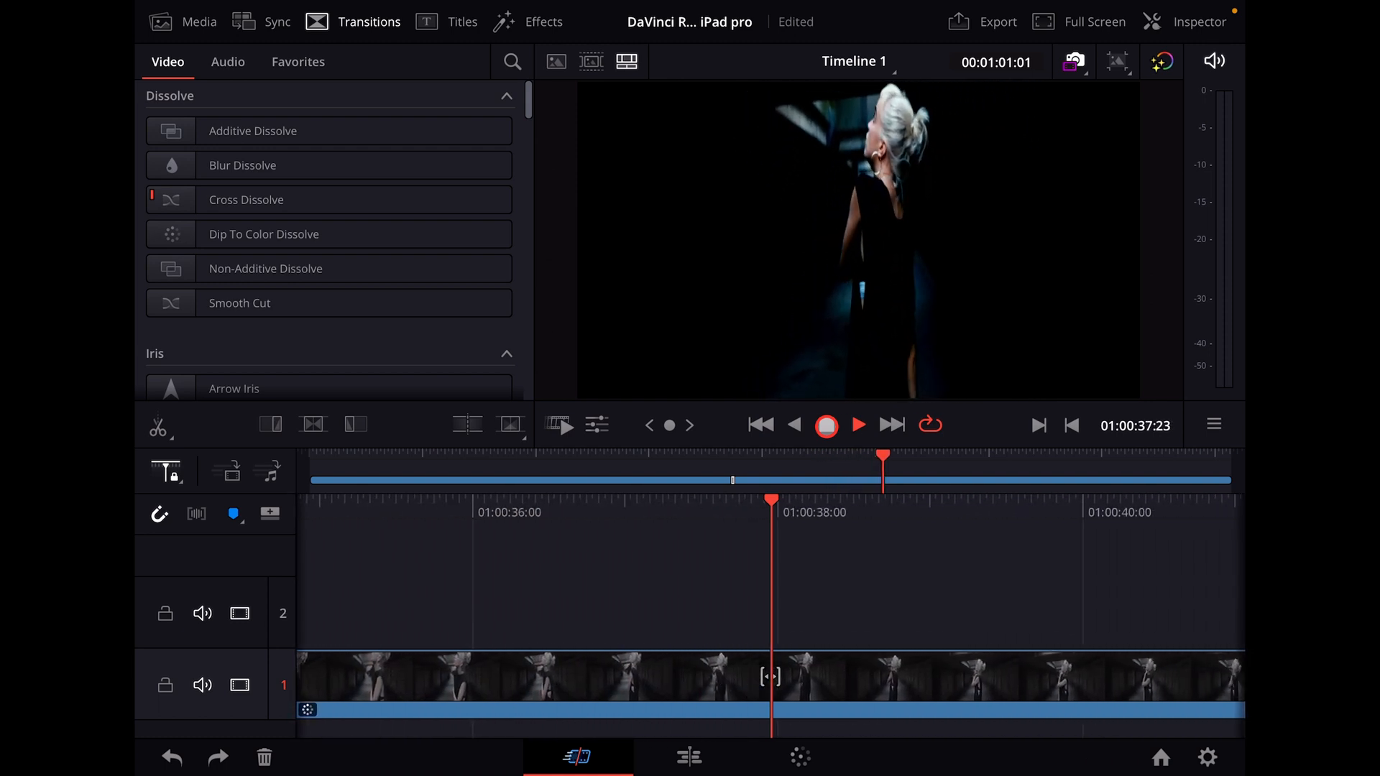
{"action": "left_click", "coordinate": [826, 425]}
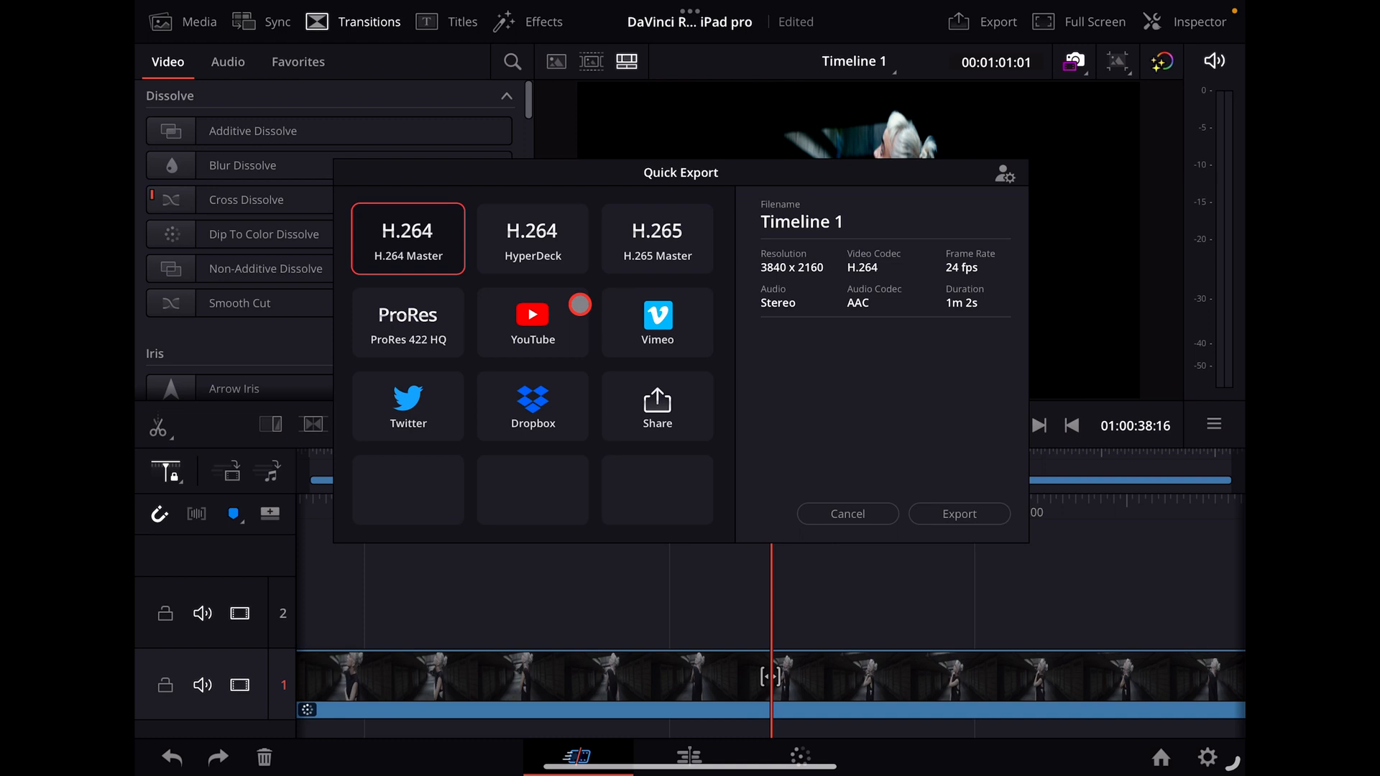
Step: Preview the YouTube and H.265 Master presets, then cancel Quick Export without exporting
{"action": "left_click", "coordinate": [532, 322]}
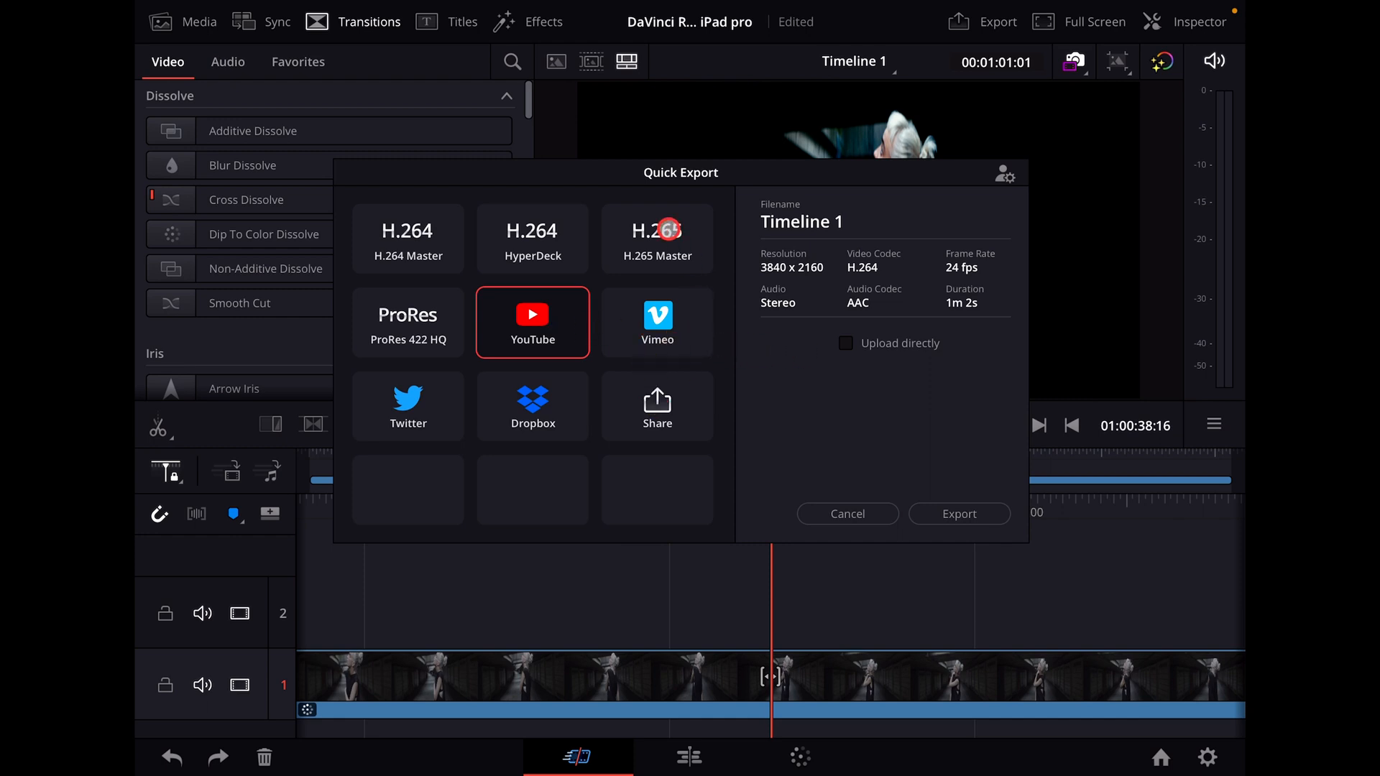
{"action": "left_click", "coordinate": [656, 239]}
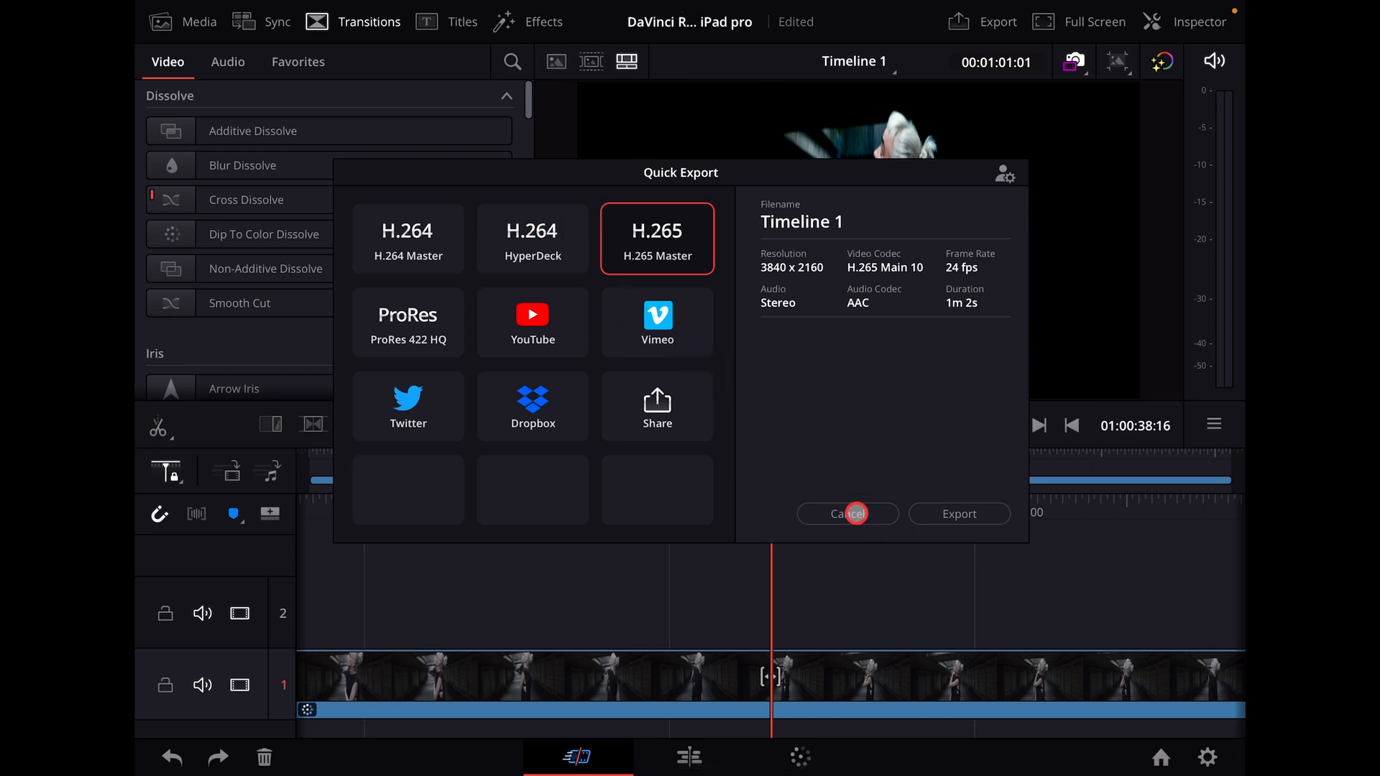
{"action": "left_click", "coordinate": [847, 513]}
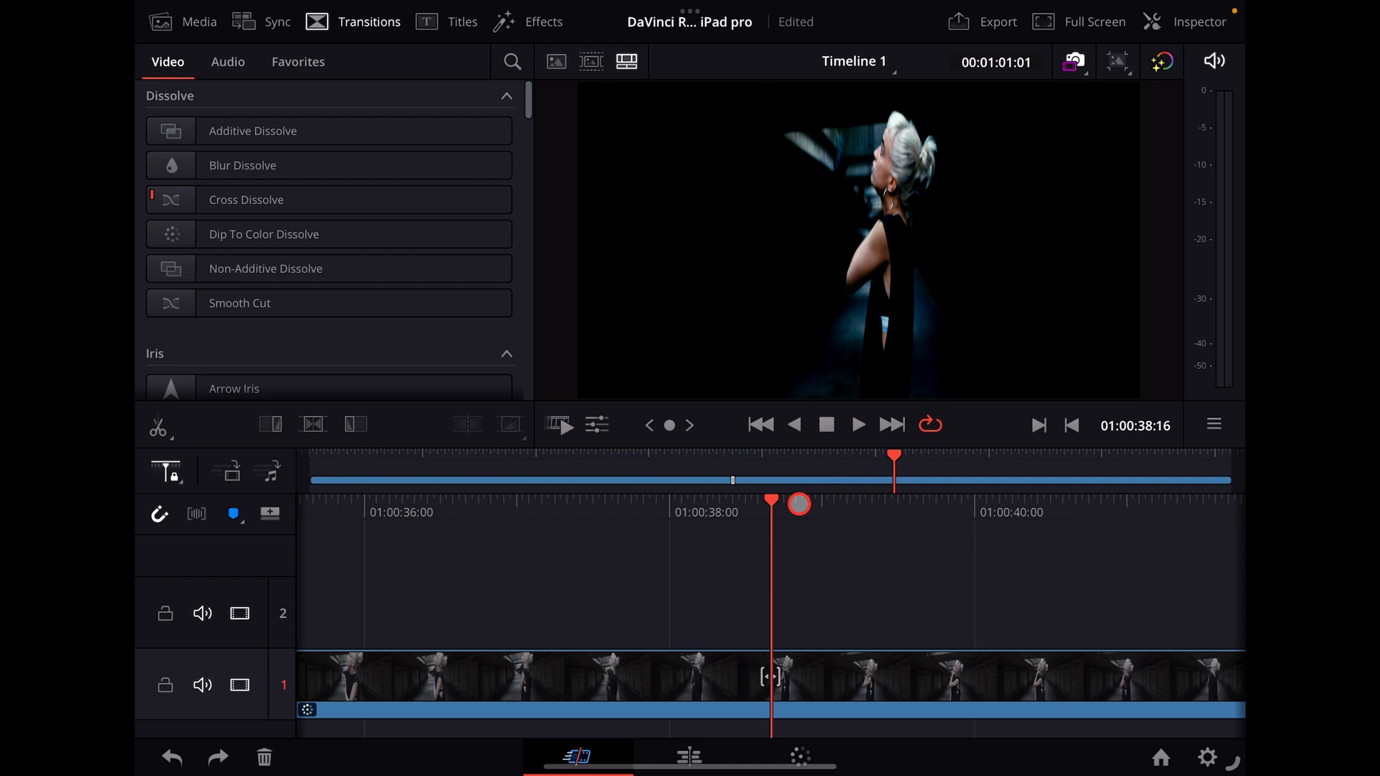
{"action": "left_click_drag", "start_coordinate": [799, 503], "coordinate": [572, 529]}
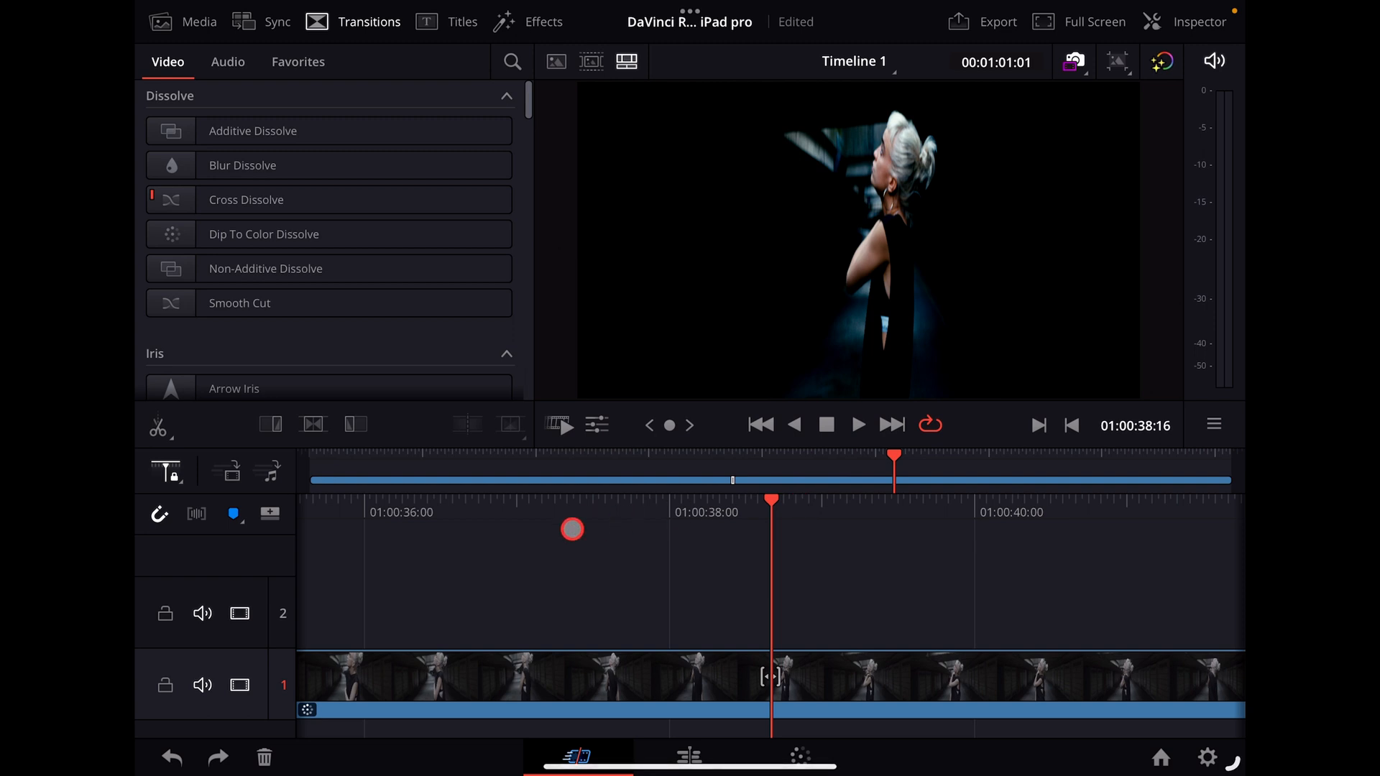